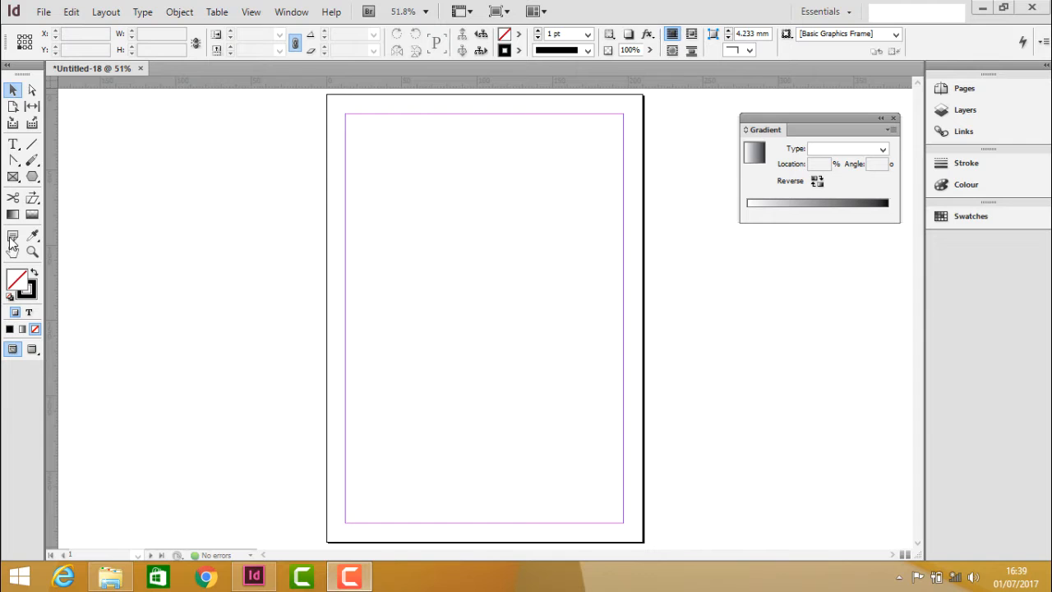
mouse_move(16, 147)
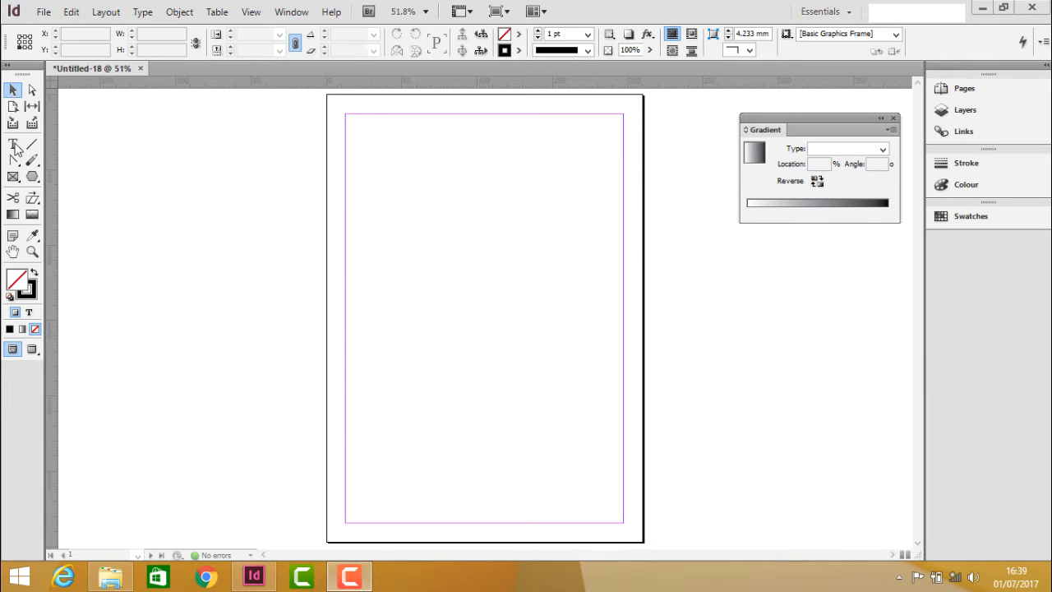
Activate the Type tool from the Tools panel
left_click(13, 144)
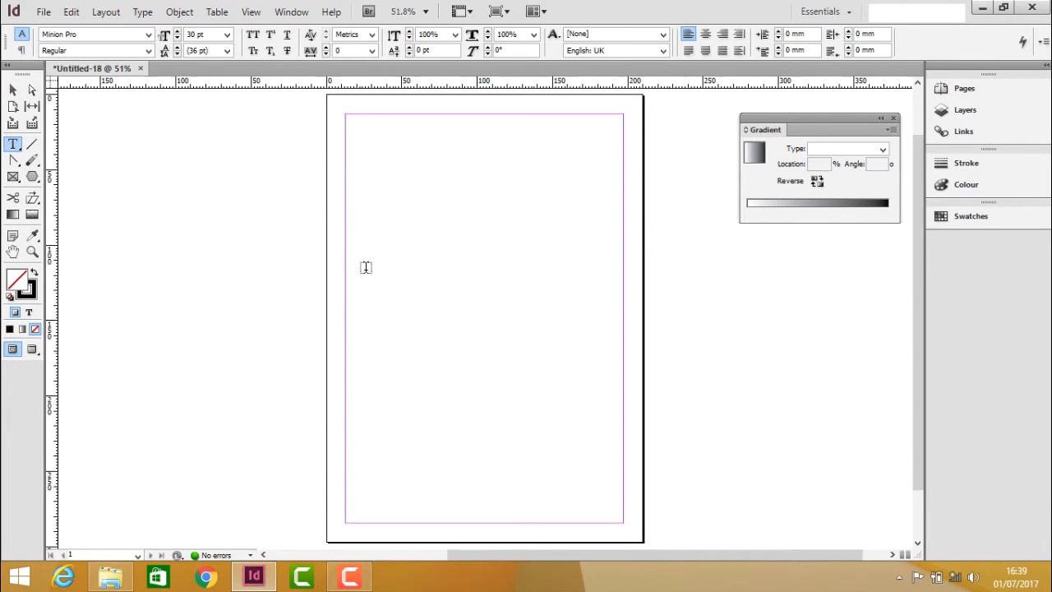
Draw a wide text frame across the upper middle of the page
left_click_drag(345, 185, 541, 345)
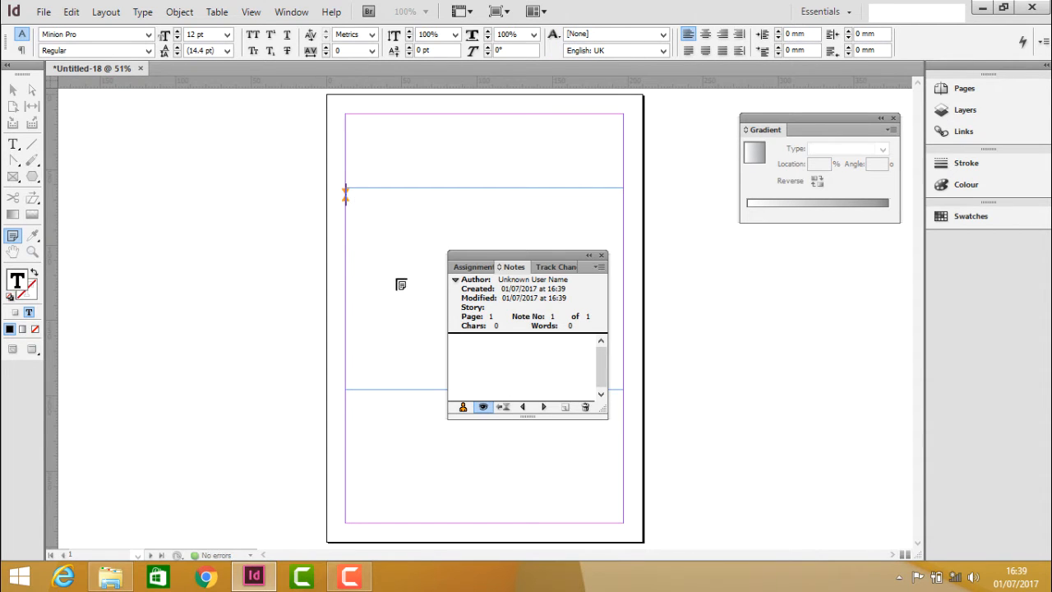
left_click(526, 370)
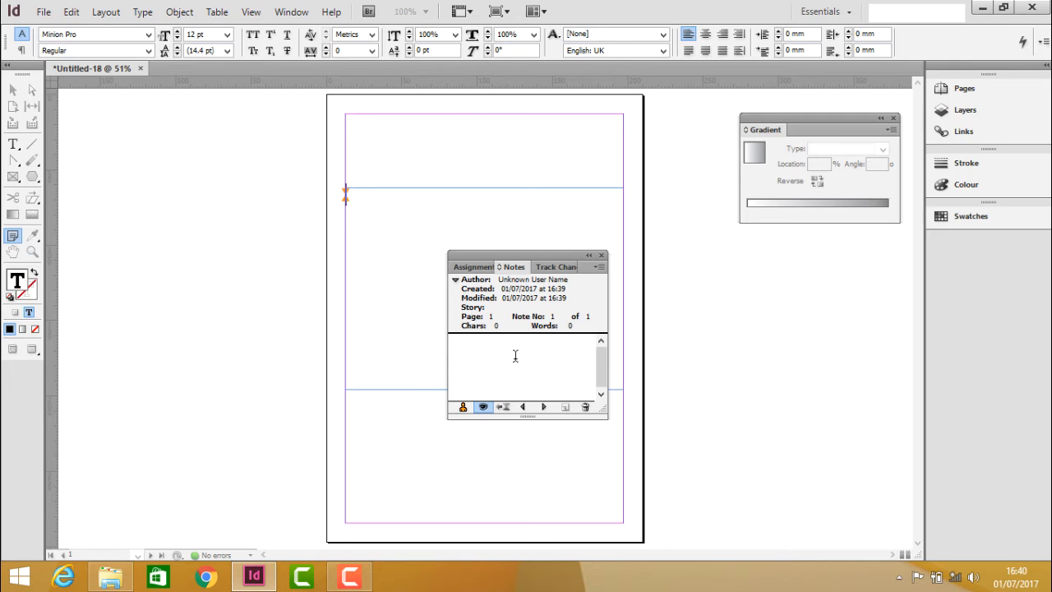
Type 'Welcome to Tutorials' as the note text in the Notes panel
type("Welcome")
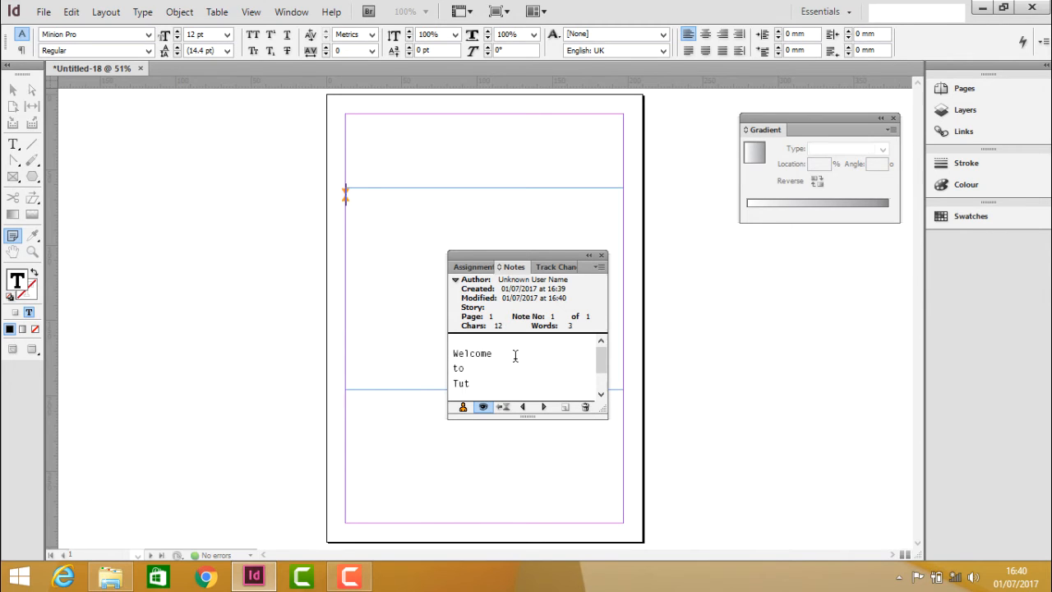
type("orials")
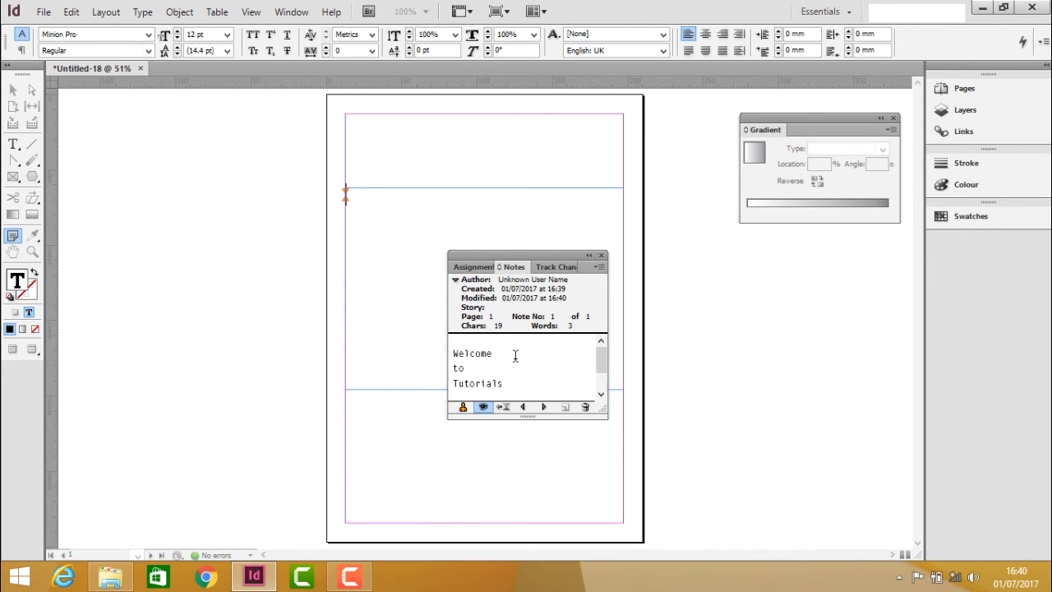
type("Point")
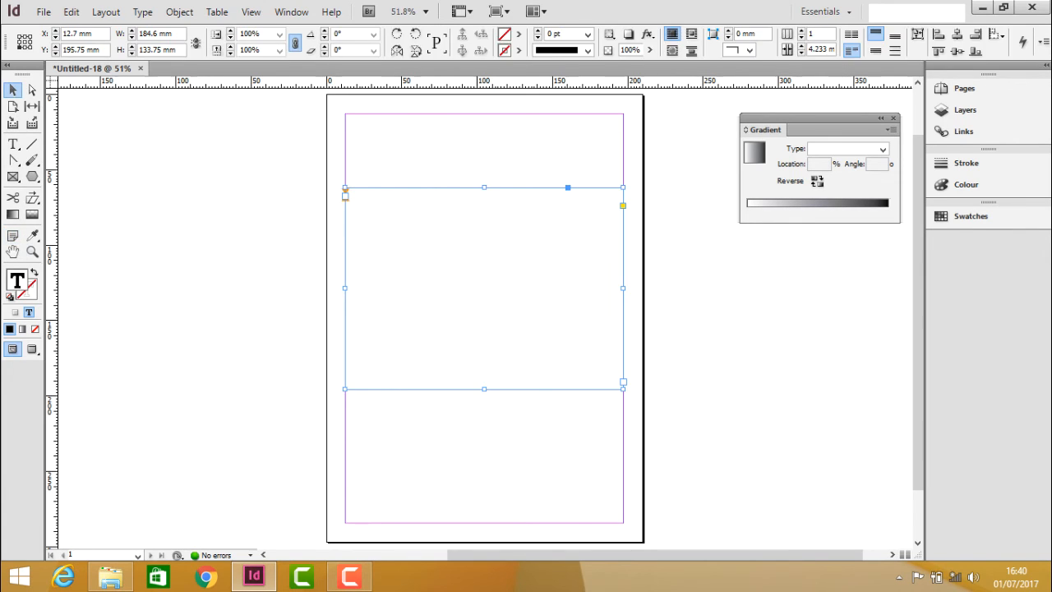
Switch back to the Type tool, leaving the annotated frame on the page
left_click(13, 144)
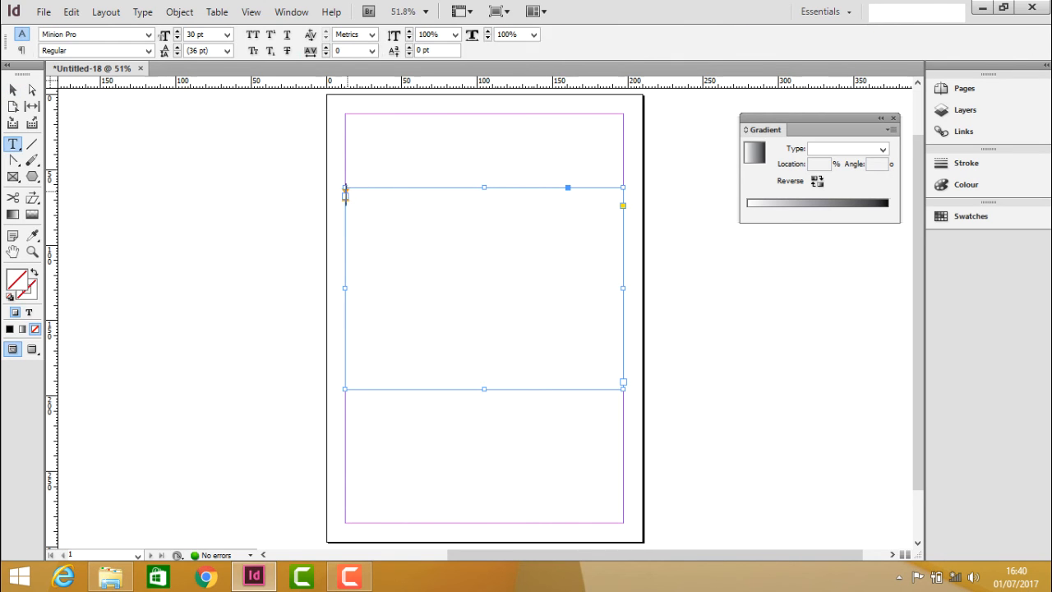